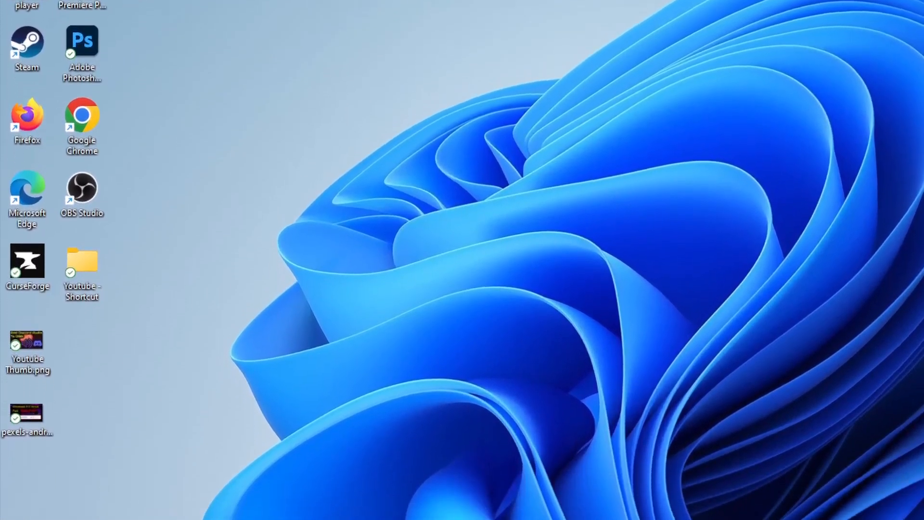
Step: Bring up the Start menu showing pinned and recommended apps
left_click(11, 506)
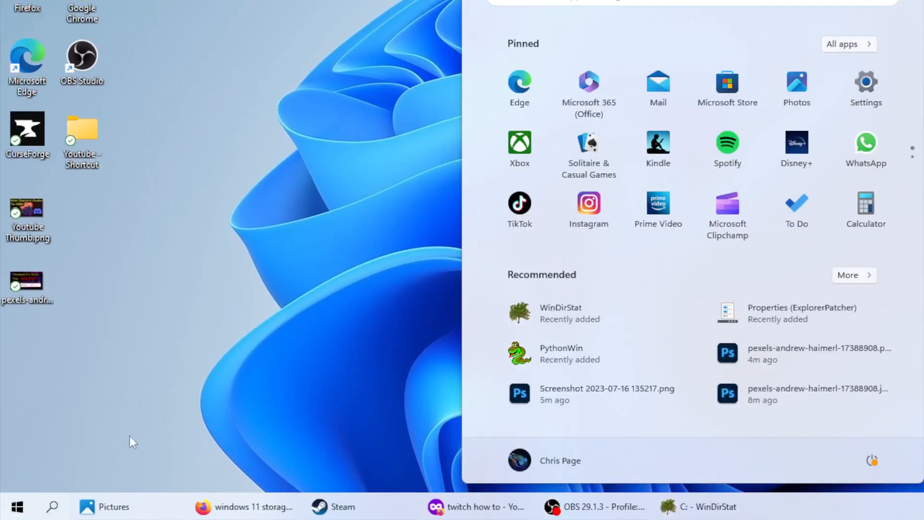
mouse_move(727, 95)
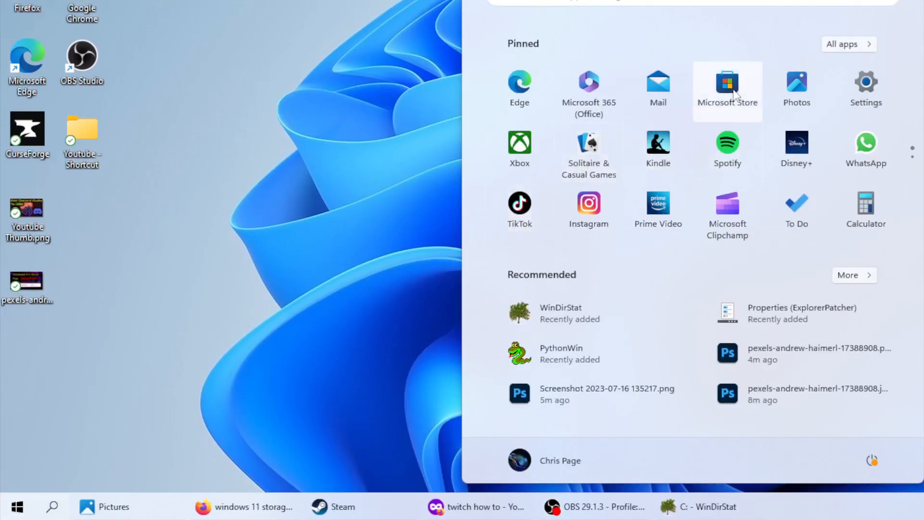
mouse_move(731, 97)
type("store")
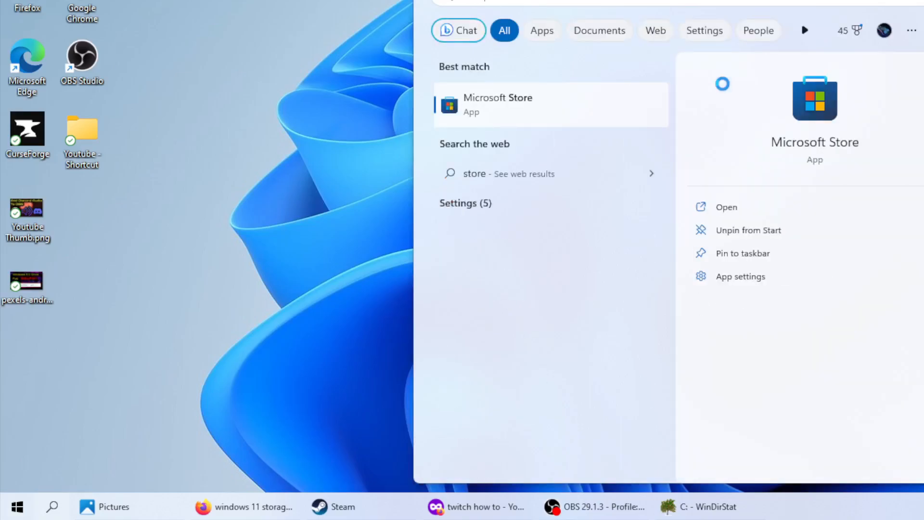
mouse_move(604, 127)
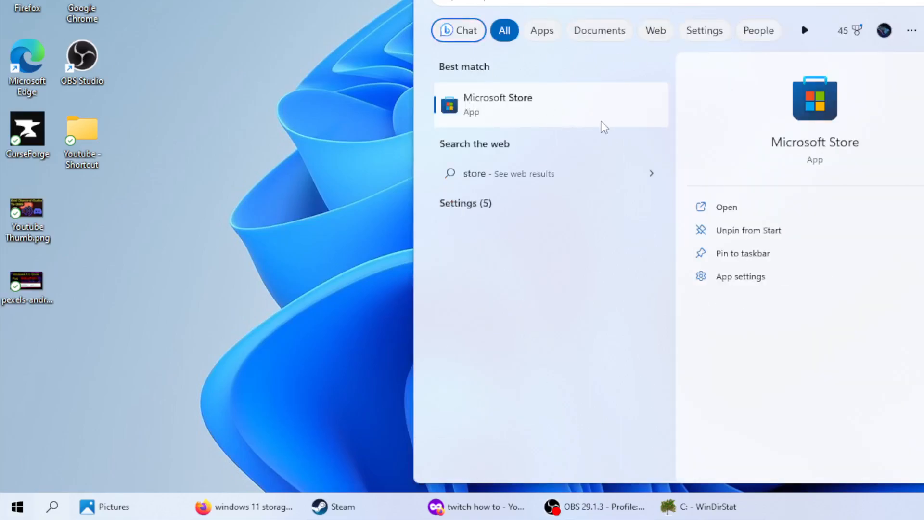
mouse_move(645, 135)
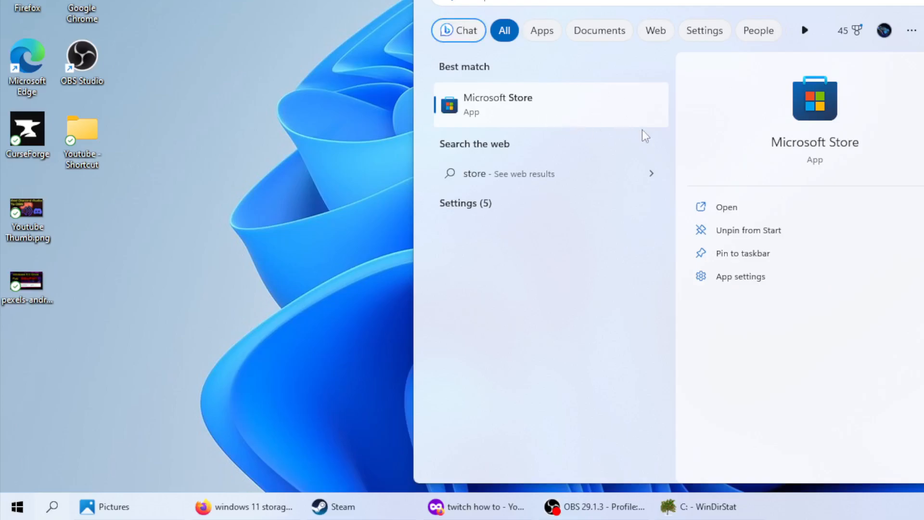
mouse_move(740, 276)
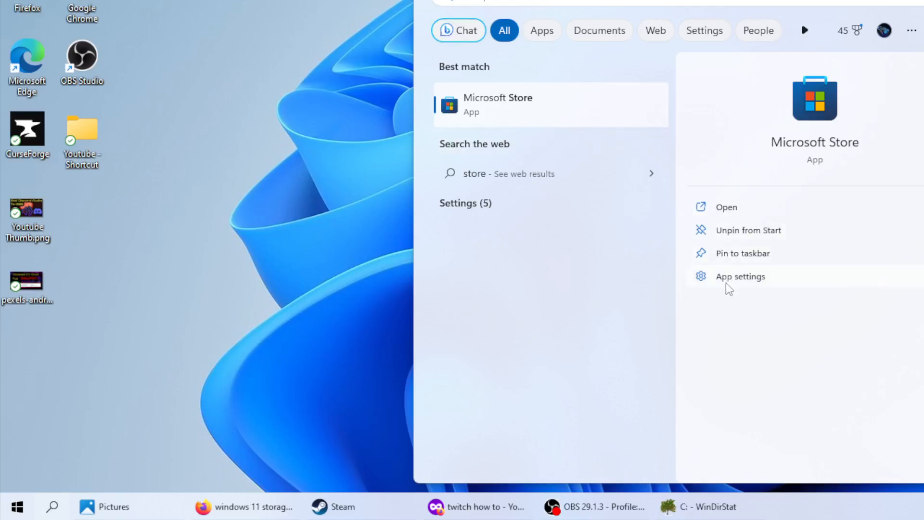
Step: Run Repair on Microsoft Store from its advanced options Reset section, keeping its data
left_click(740, 276)
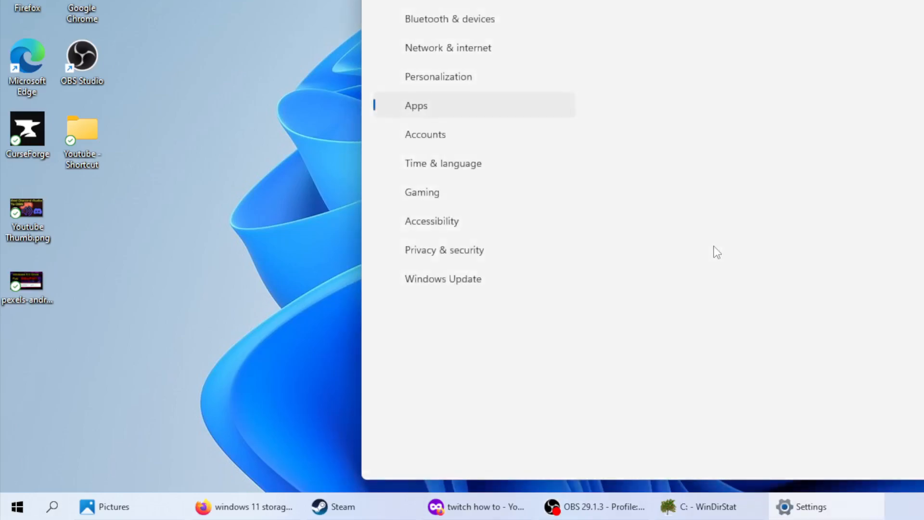
scroll("down", 3)
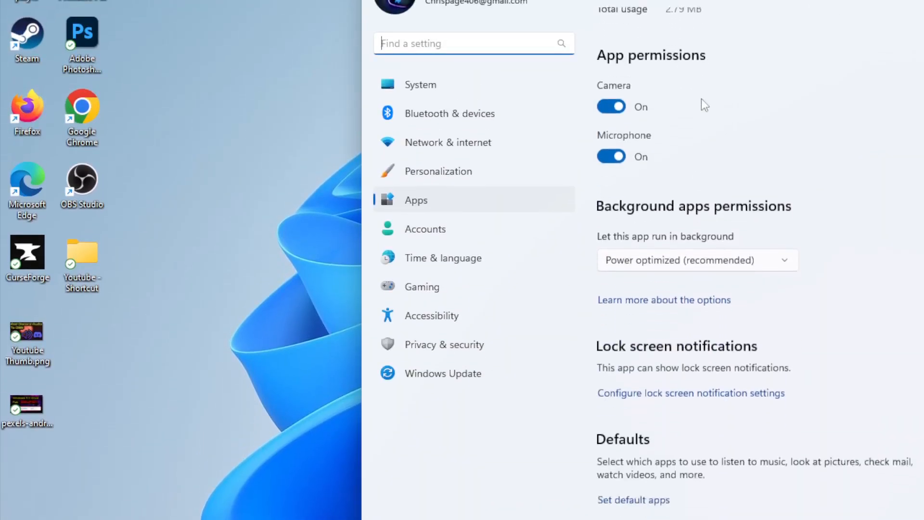
scroll("down", 3)
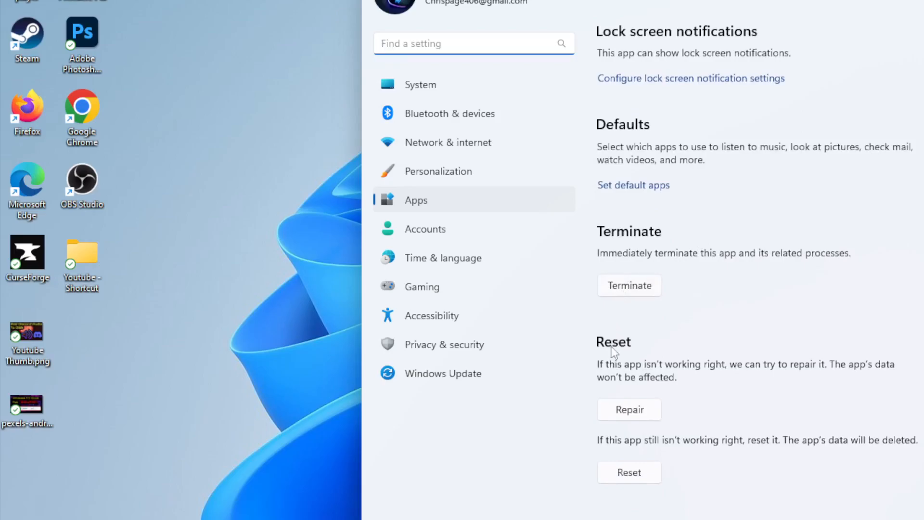
scroll("down", 3)
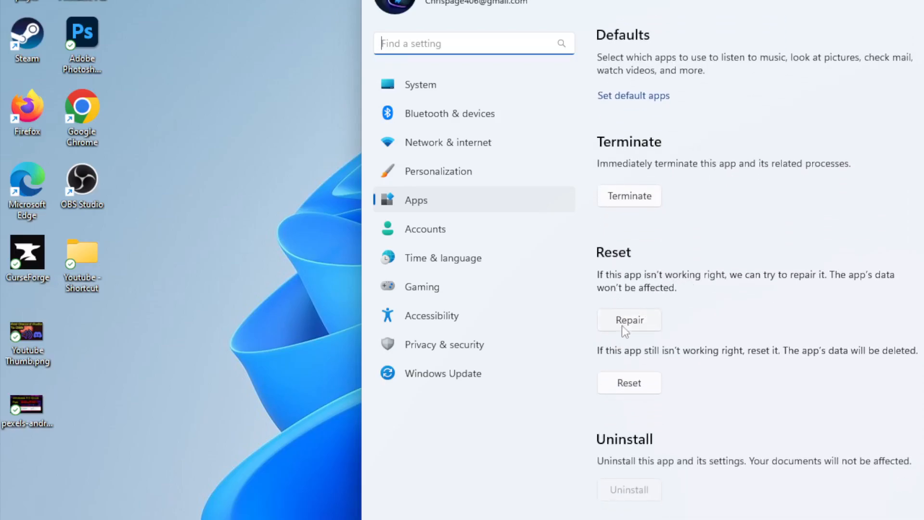
left_click(629, 319)
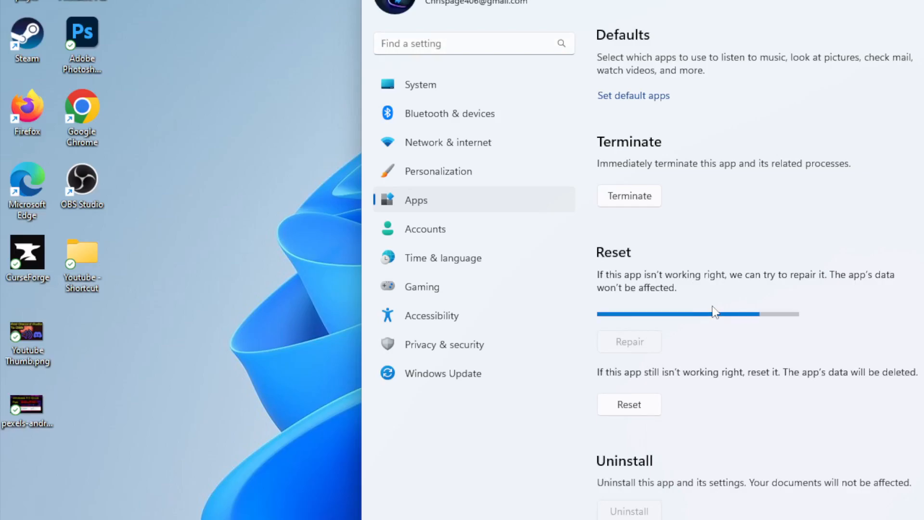
left_click(629, 341)
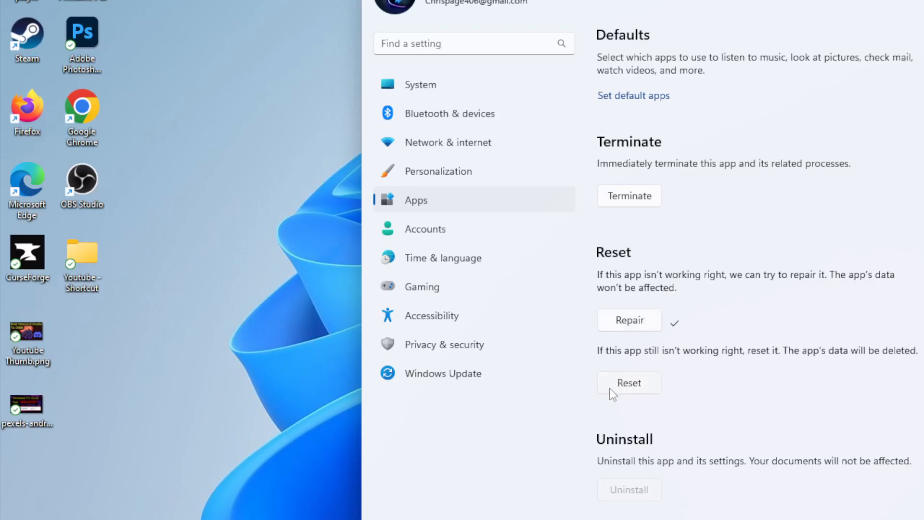
mouse_move(751, 388)
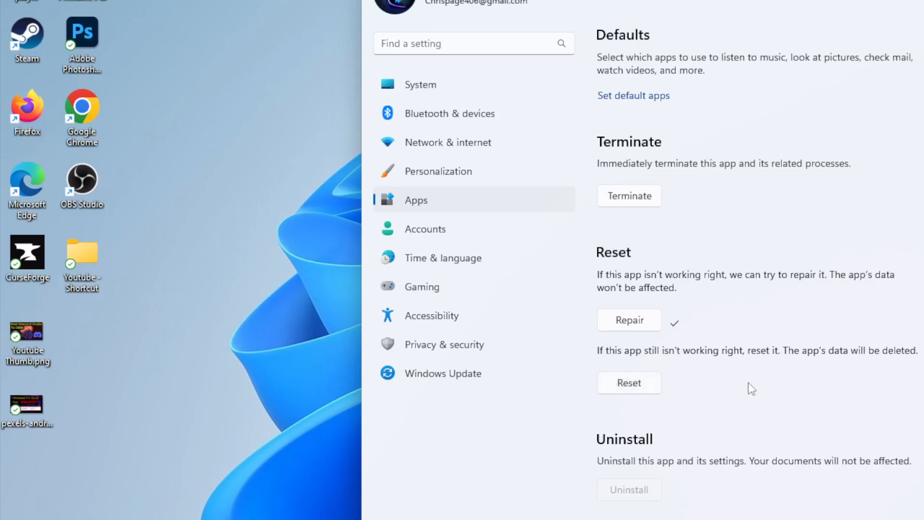
mouse_move(745, 384)
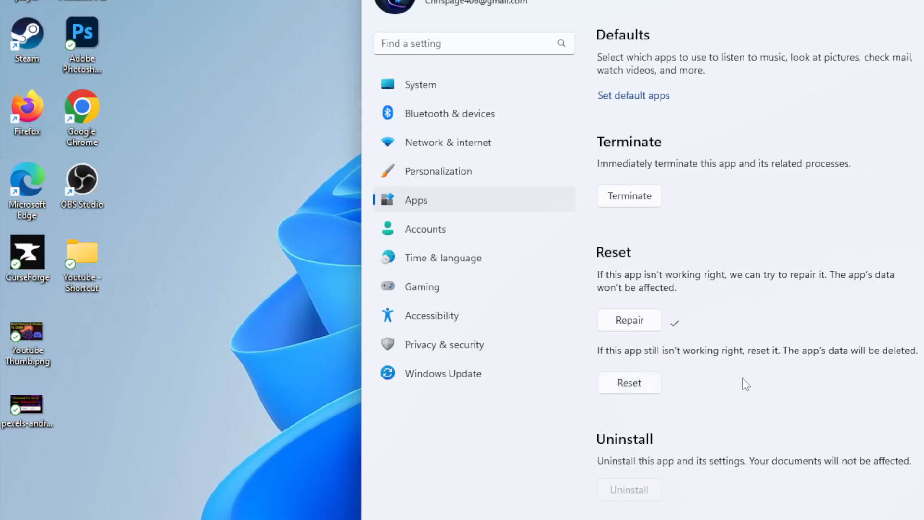
mouse_move(865, 252)
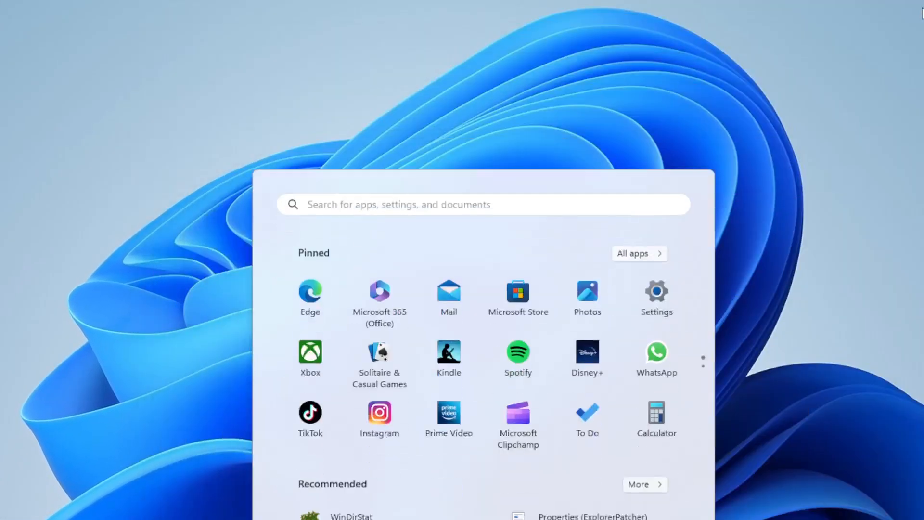
Step: Search Start for 'store' to relaunch Microsoft Store
type("store")
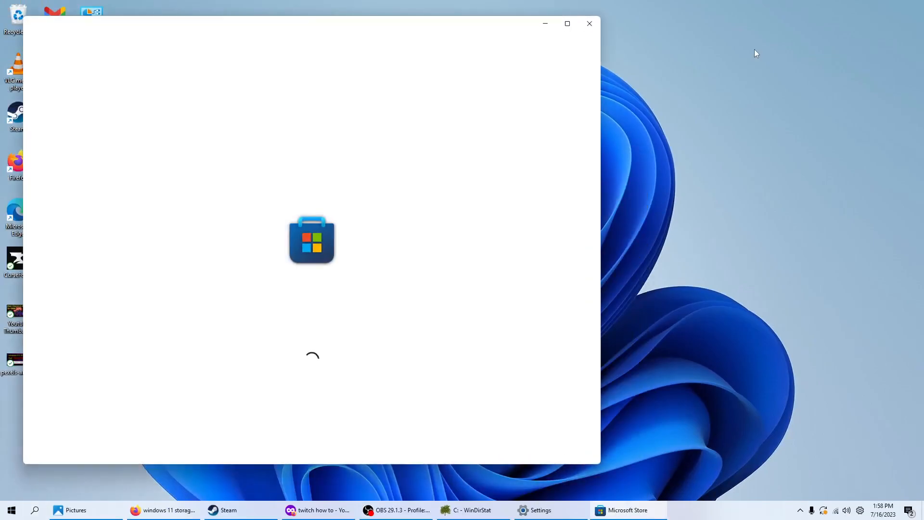
mouse_move(296, 174)
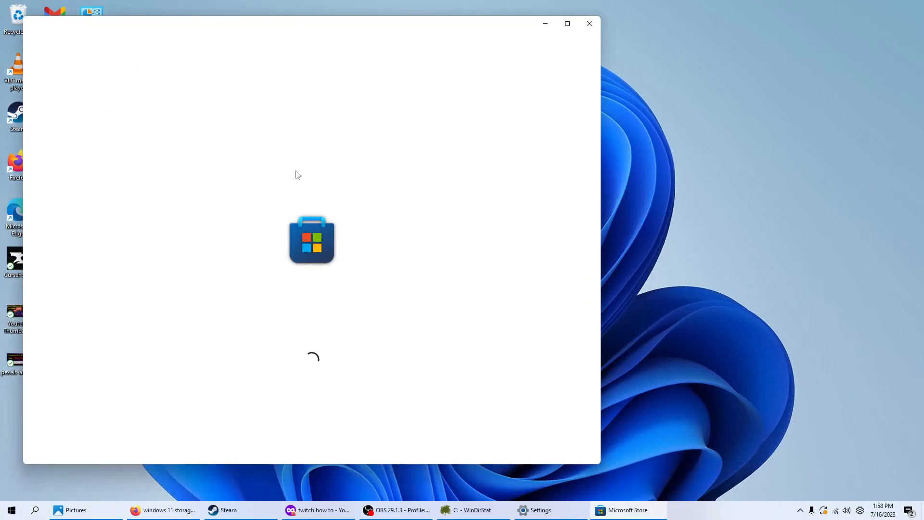